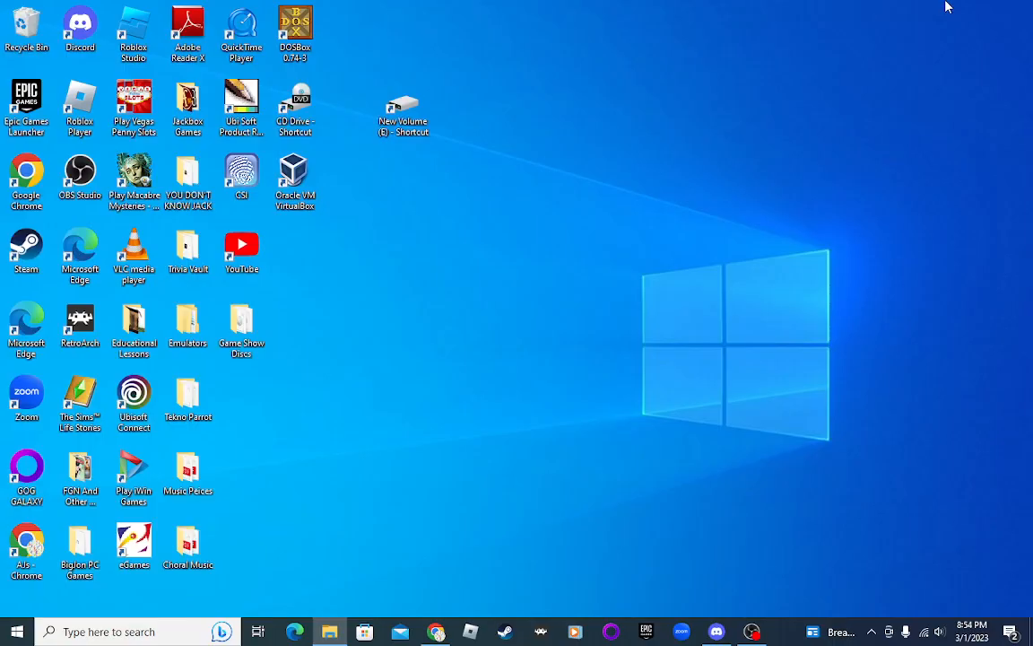
Search Windows for "100,00" to find The $100,000 Pyramid.
click(107, 631)
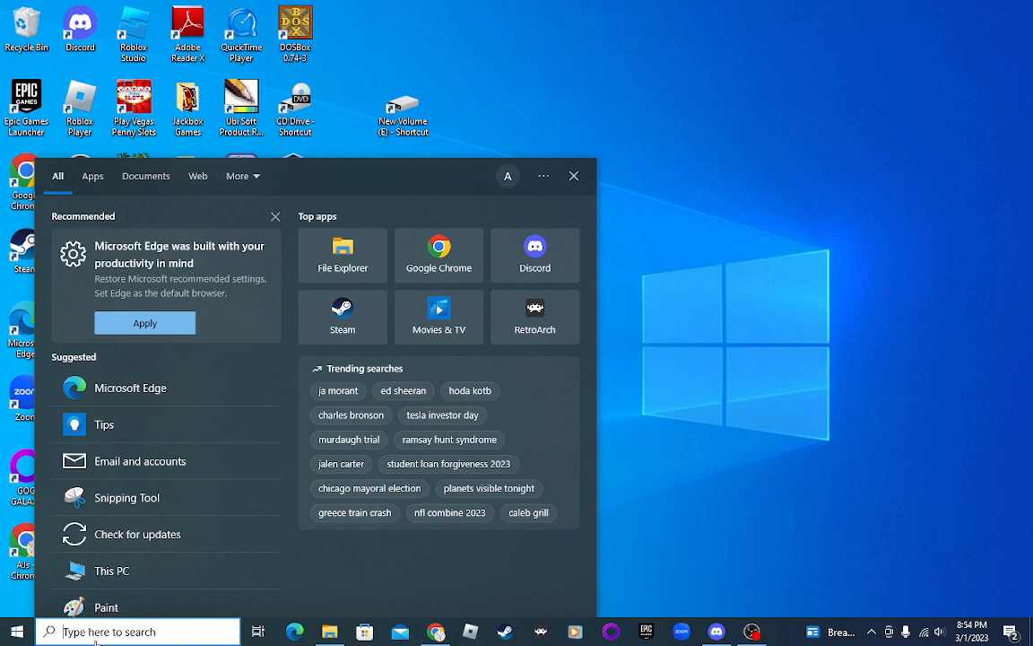
text(100,00)
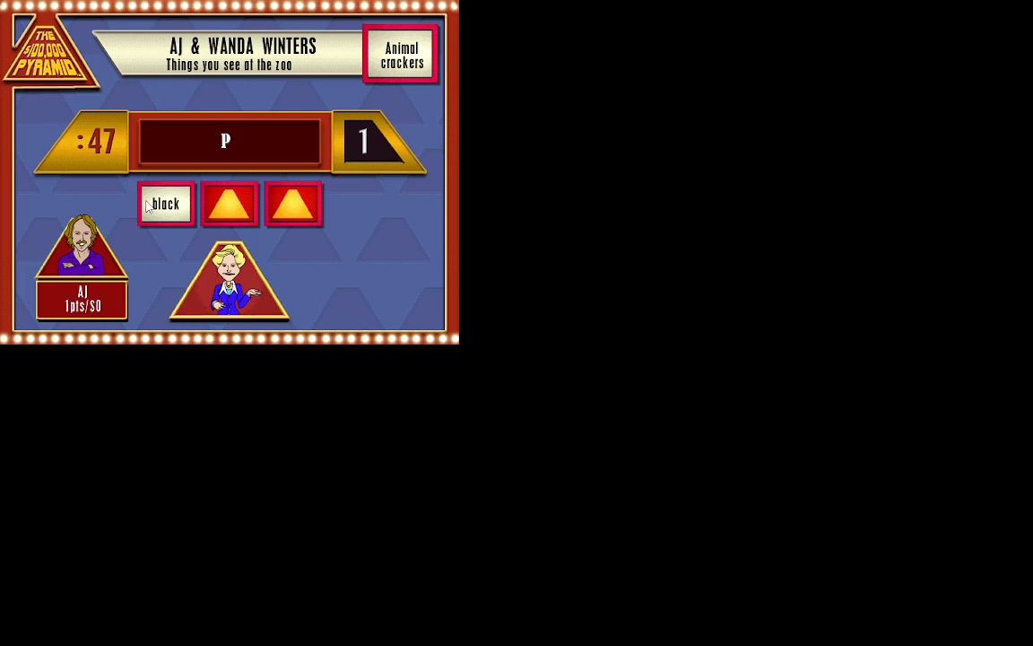
Click in the game window while playing the "Things you see at the zoo" category.
click(165, 203)
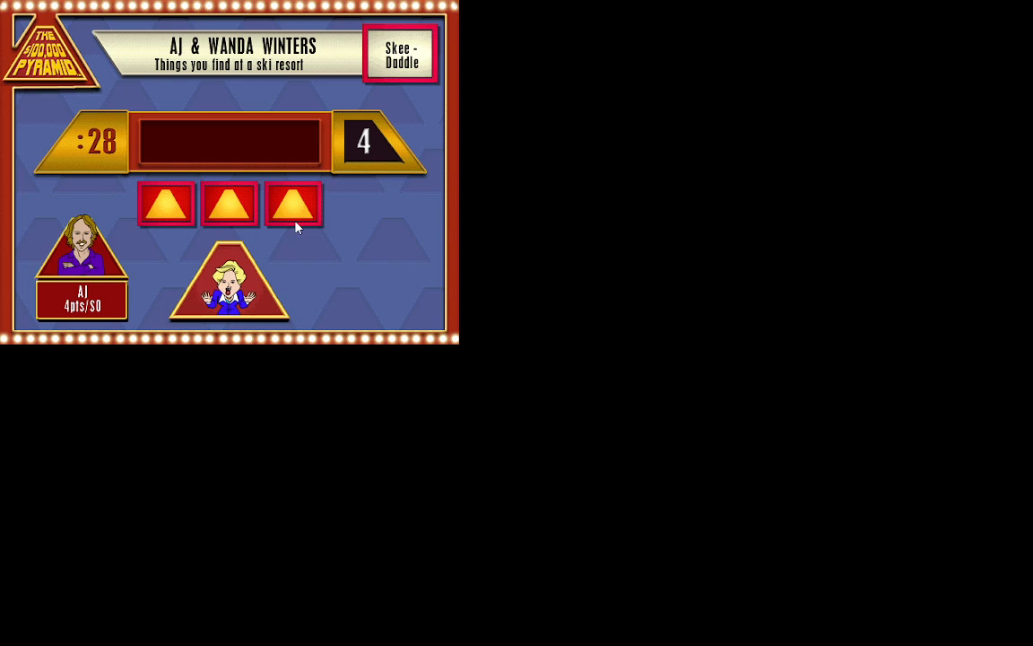